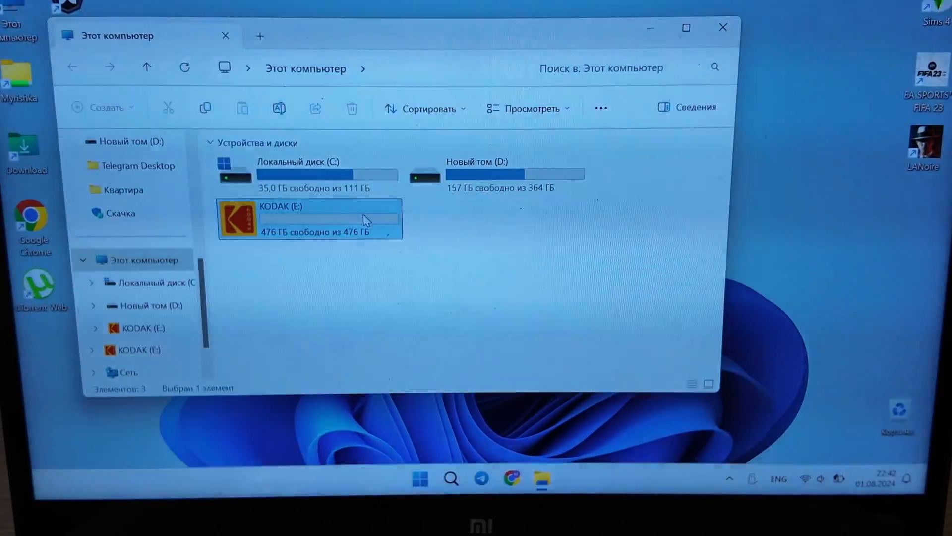
Check the KODAK (E:) drive's properties, then preview the KODAK.ico icon and close it
{"action": "right_click", "coordinate": [309, 218]}
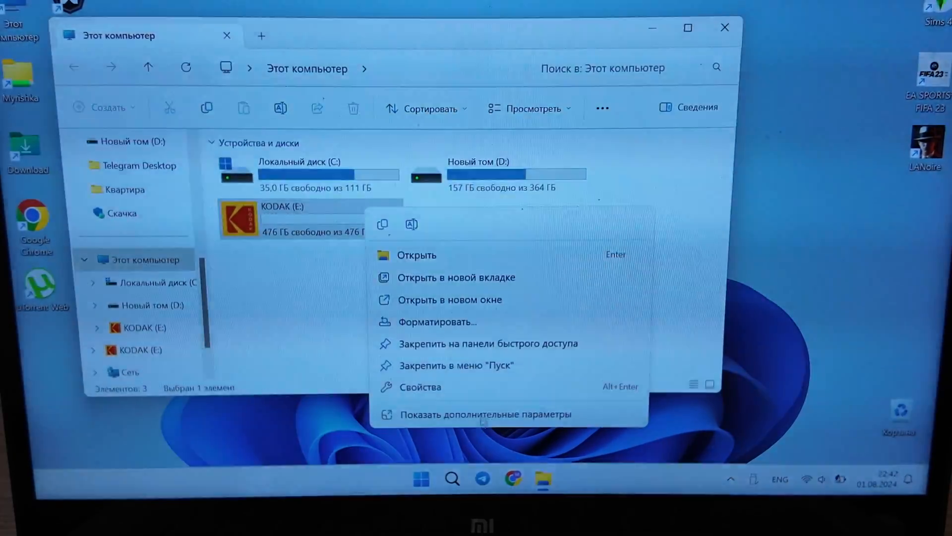
{"action": "left_click", "coordinate": [420, 387]}
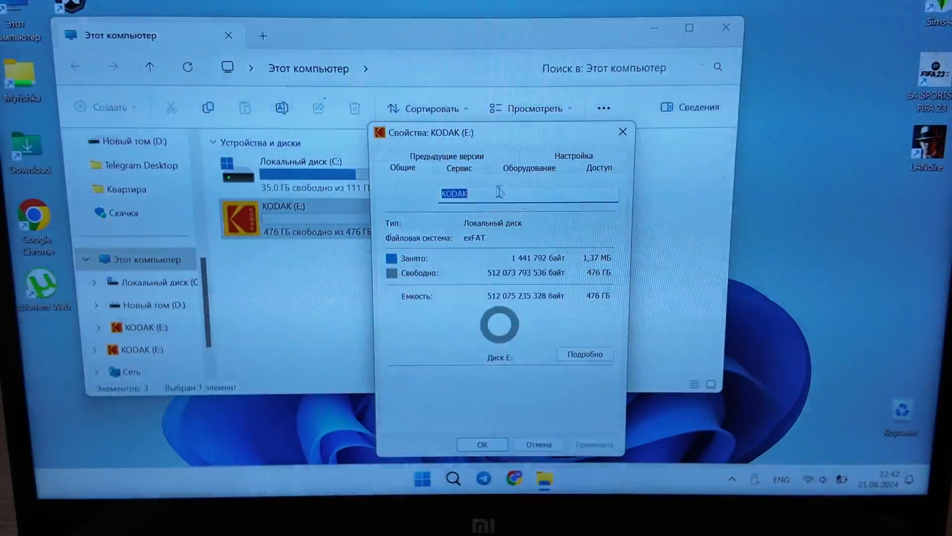
{"action": "mouse_move", "coordinate": [623, 131]}
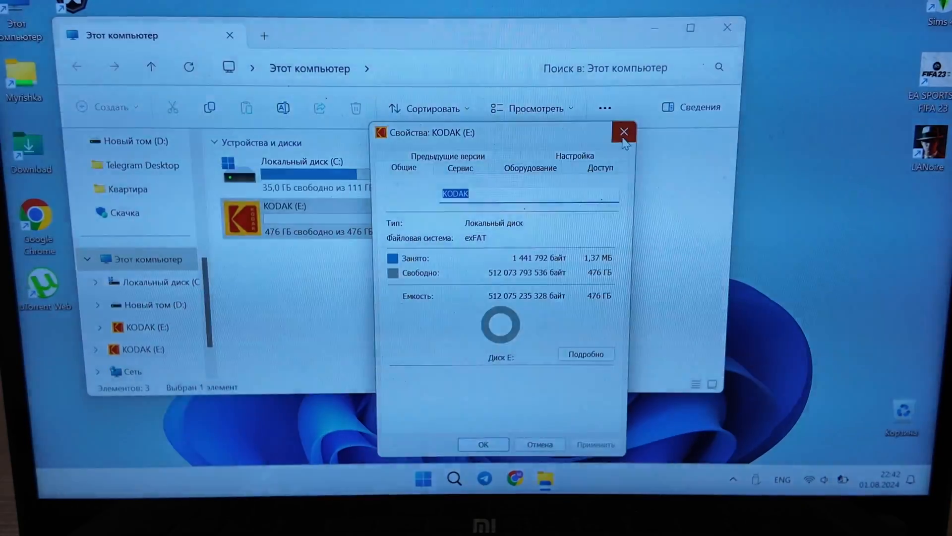
{"action": "left_click", "coordinate": [623, 132]}
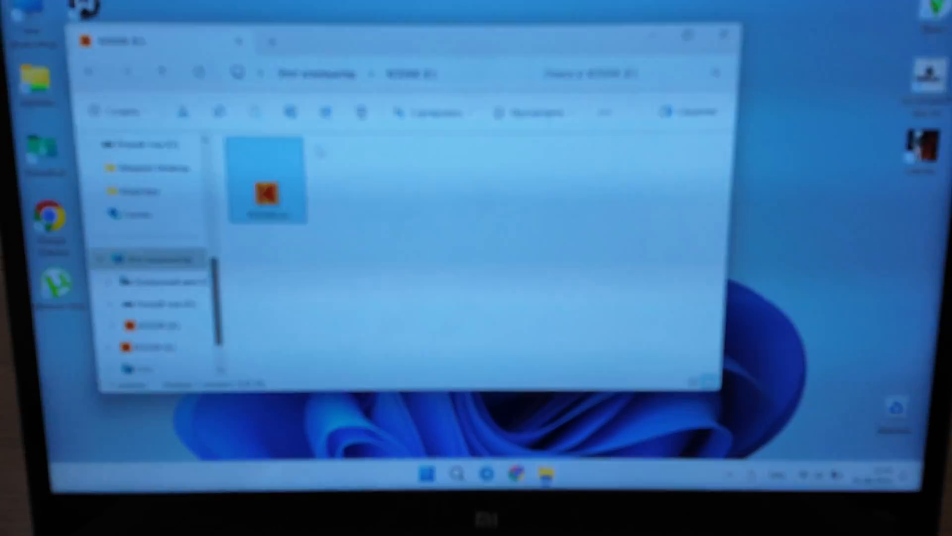
{"action": "double_click", "coordinate": [267, 188]}
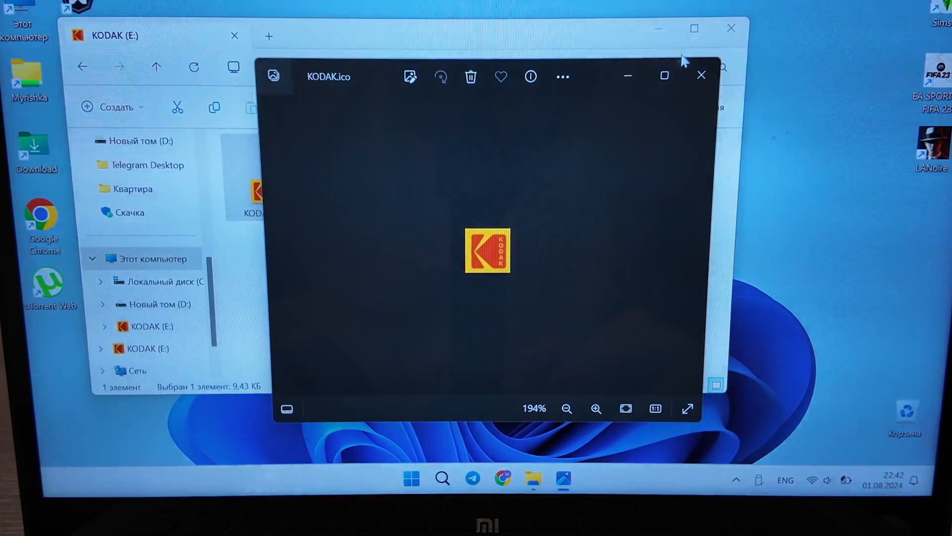
{"action": "left_click", "coordinate": [701, 75]}
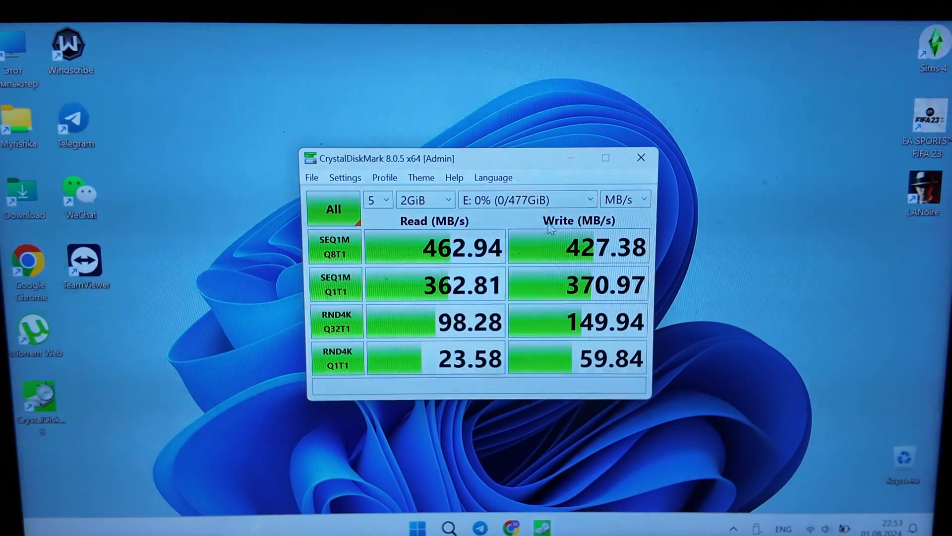
{"action": "mouse_move", "coordinate": [449, 258]}
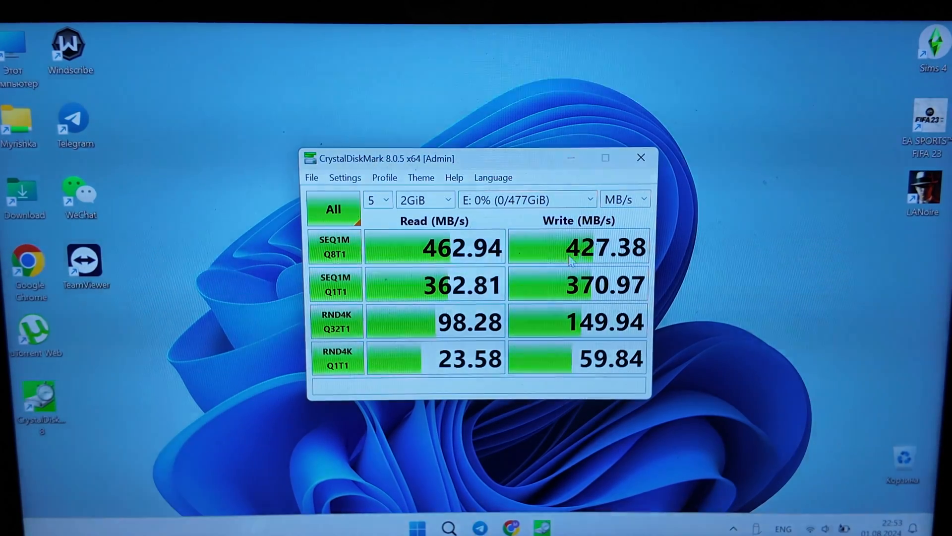
{"action": "mouse_move", "coordinate": [617, 224]}
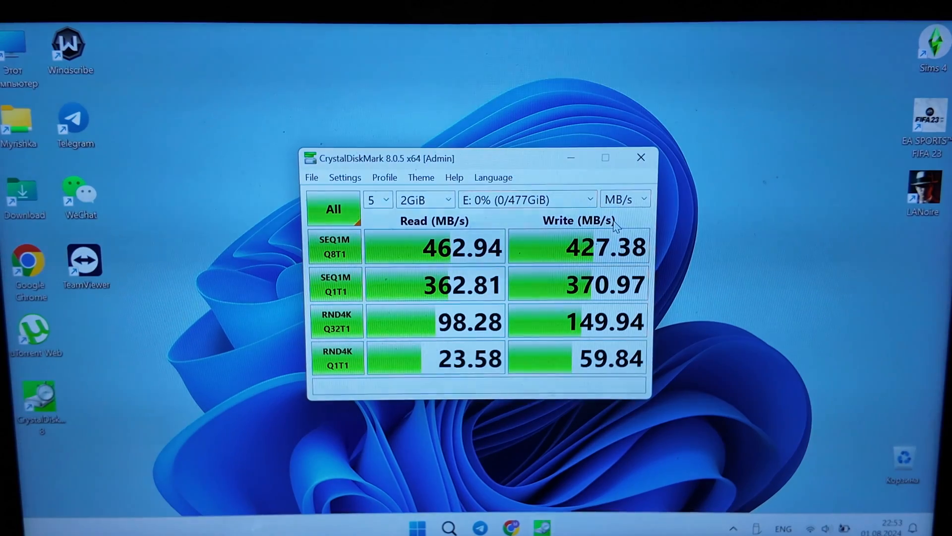